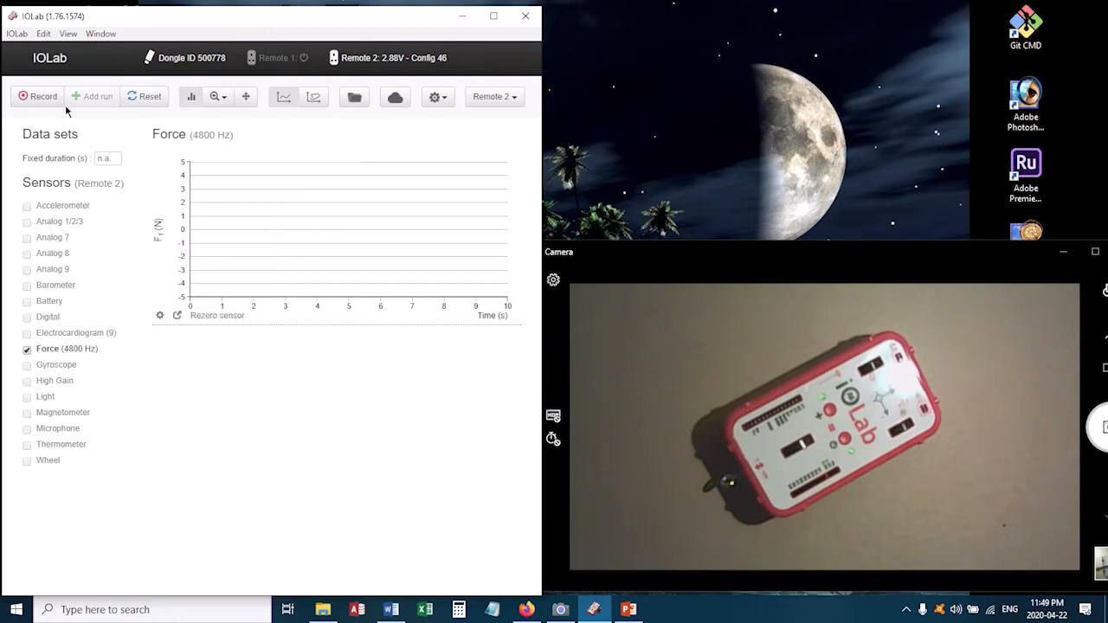
Run a brief test recording, rezero the force sensor mid-run, and restart recording.
{"action": "left_click", "coordinate": [38, 97]}
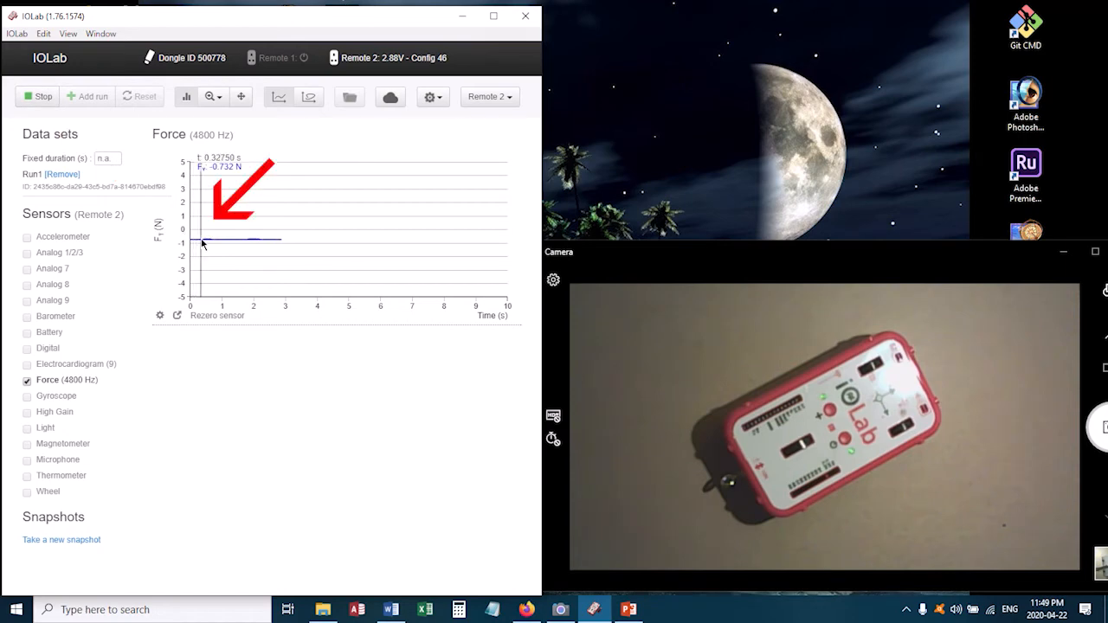
{"action": "left_click", "coordinate": [216, 315]}
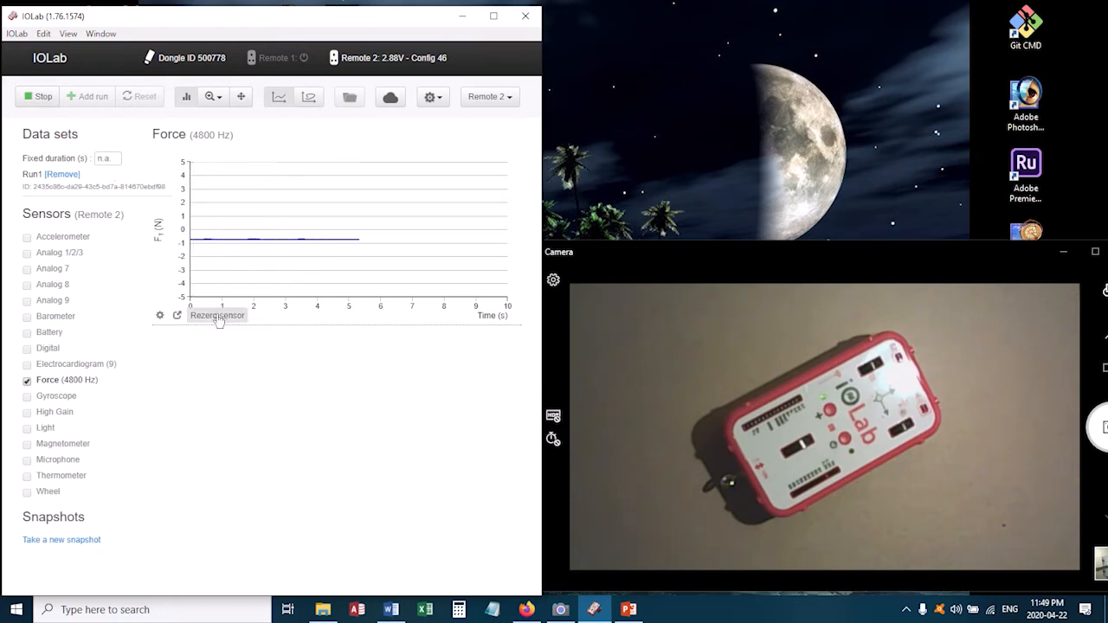
{"action": "left_click", "coordinate": [218, 315]}
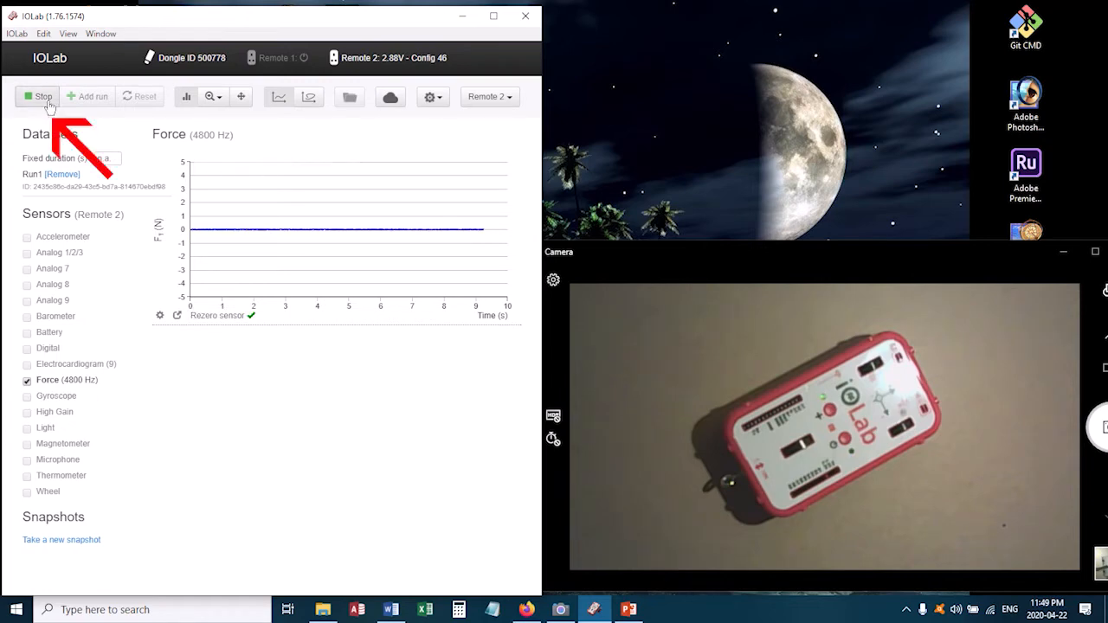
{"action": "left_click", "coordinate": [38, 97]}
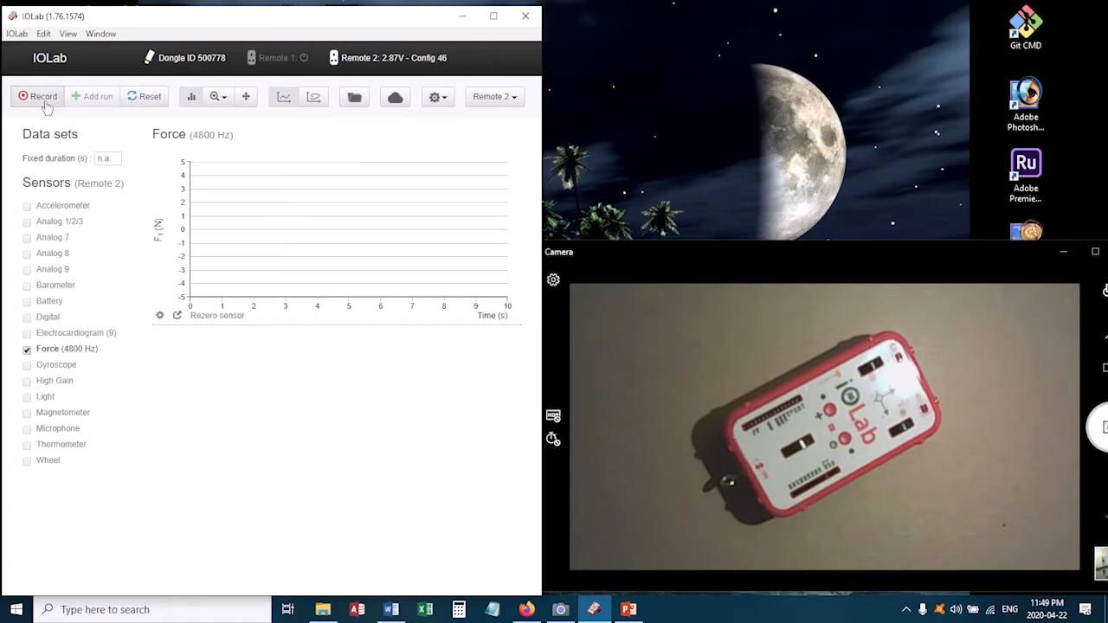
{"action": "left_click", "coordinate": [38, 97]}
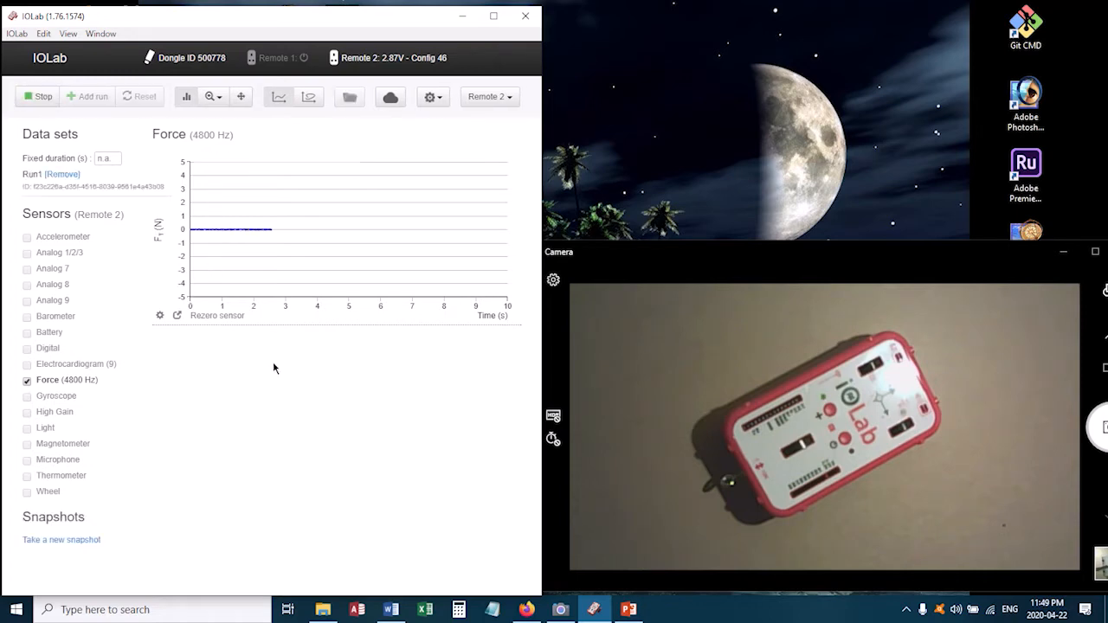
{"action": "left_click", "coordinate": [38, 97]}
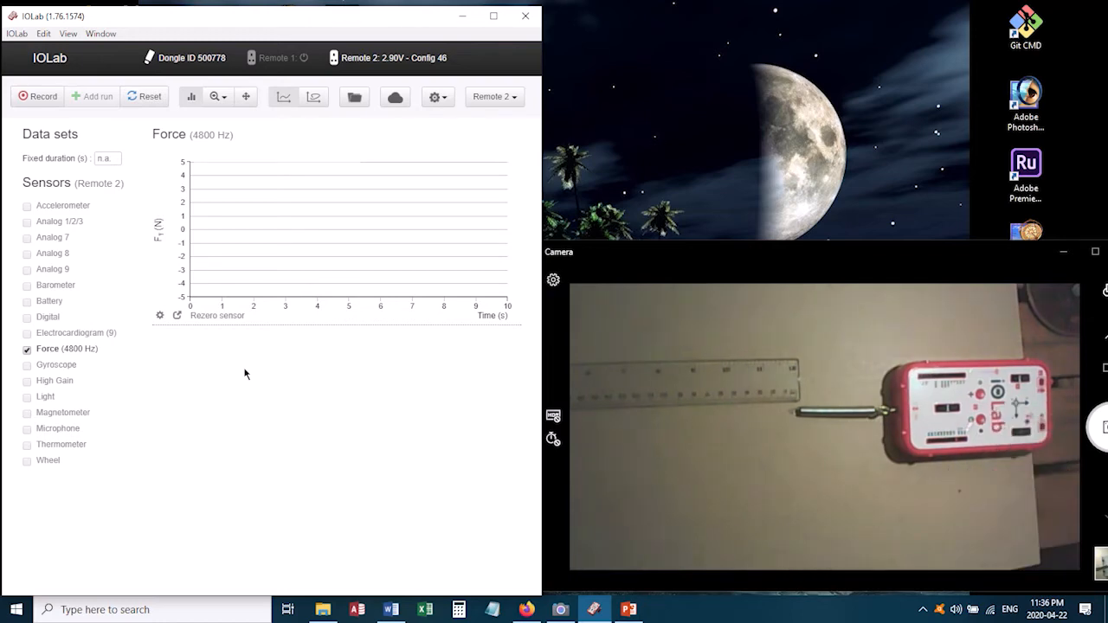
{"action": "mouse_move", "coordinate": [261, 408]}
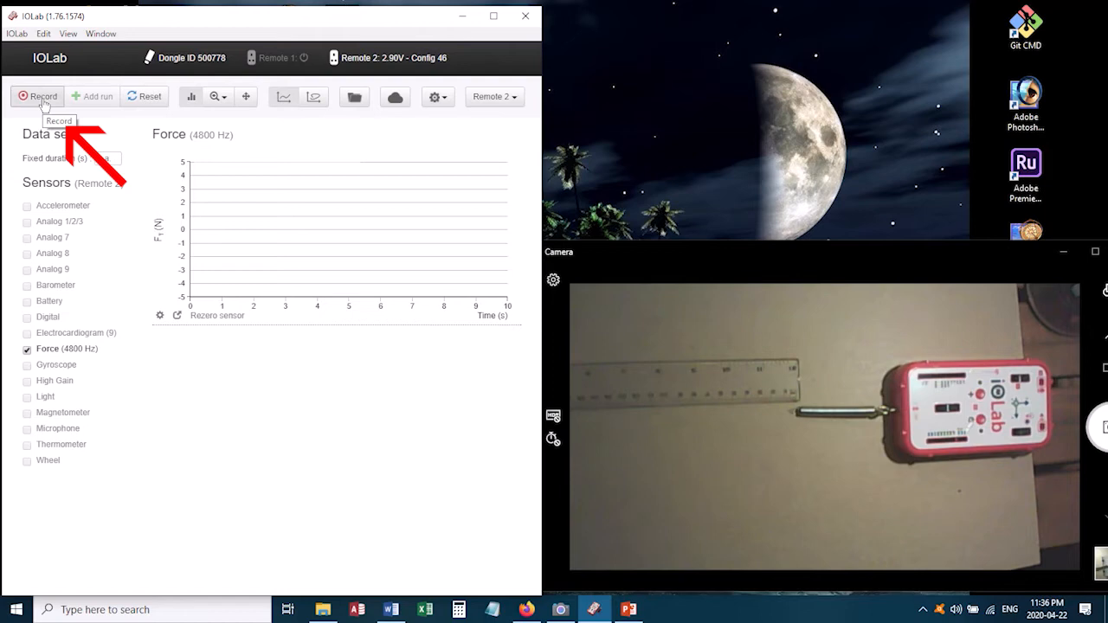
Begin a force recording as the spring is pulled along the ruler.
{"action": "left_click", "coordinate": [38, 97]}
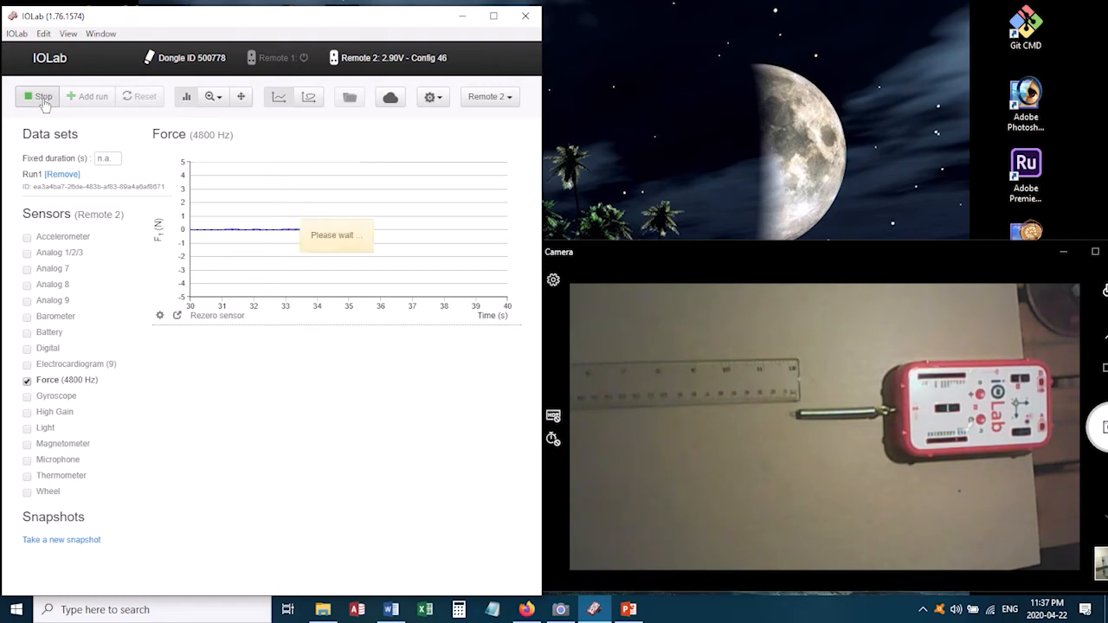
Stop the run and select a flat plateau near −2 N to read its mean force.
{"action": "left_click", "coordinate": [38, 97]}
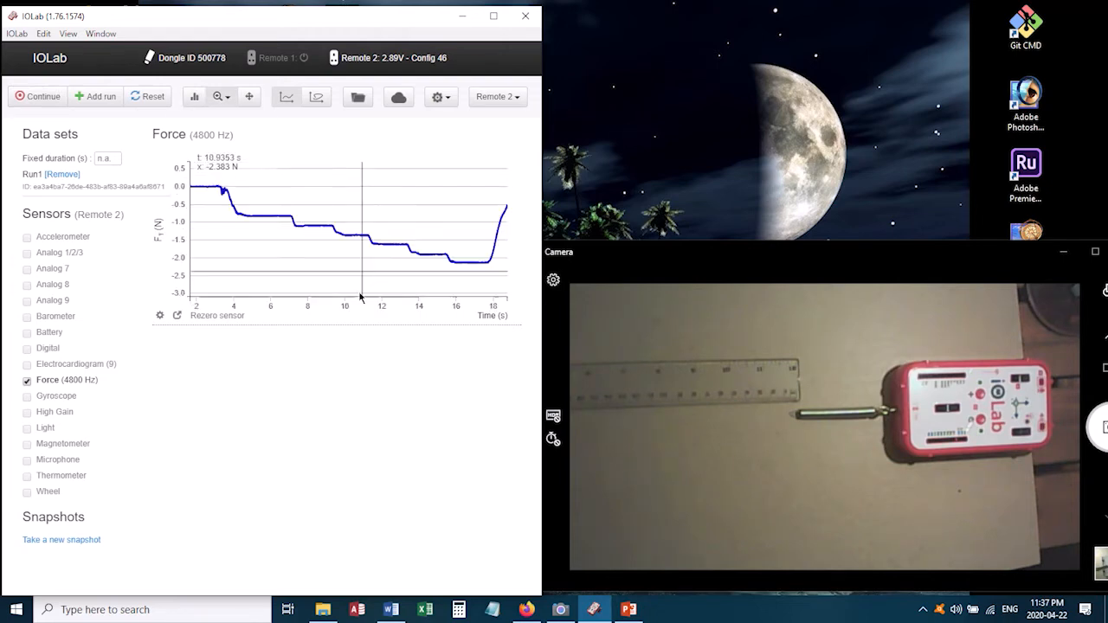
{"action": "mouse_move", "coordinate": [353, 350]}
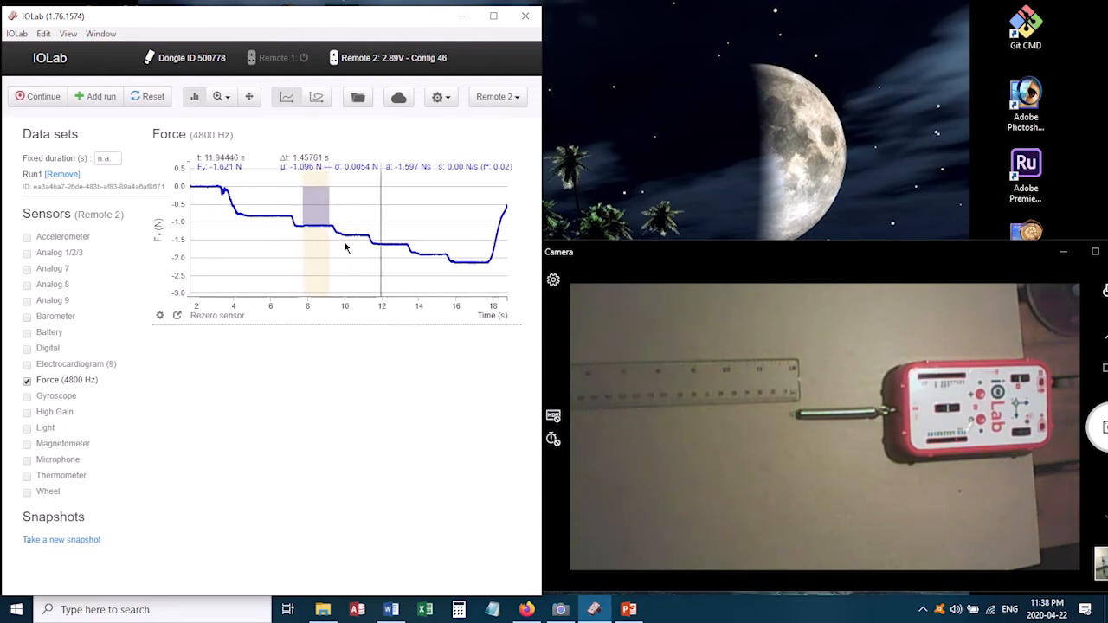
{"action": "left_click_drag", "start_coordinate": [315, 243], "coordinate": [354, 242]}
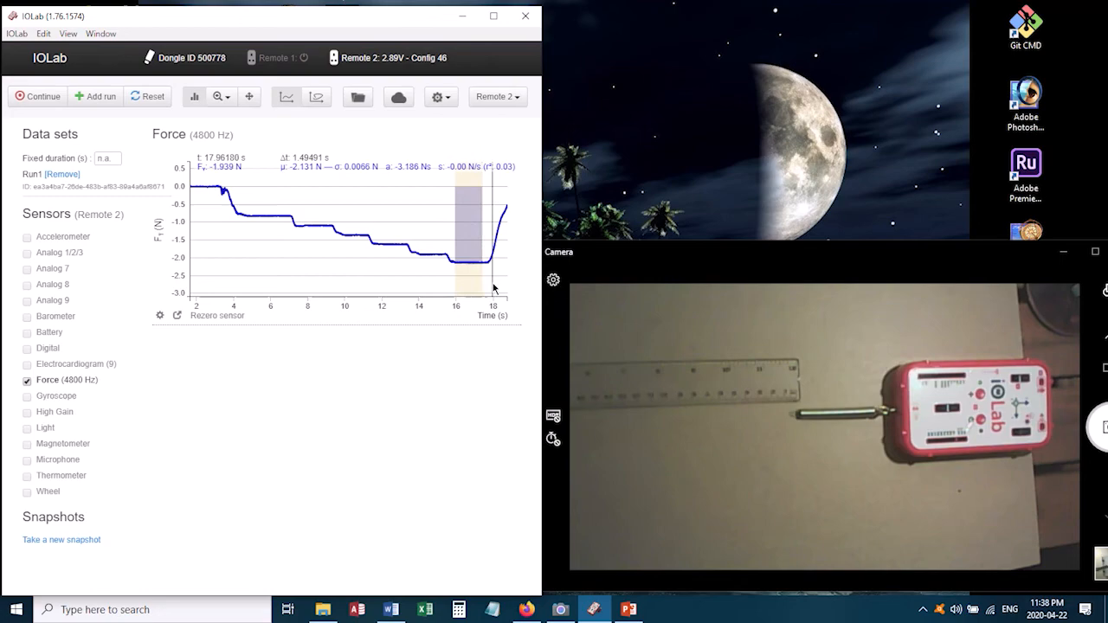
{"action": "mouse_move", "coordinate": [424, 383]}
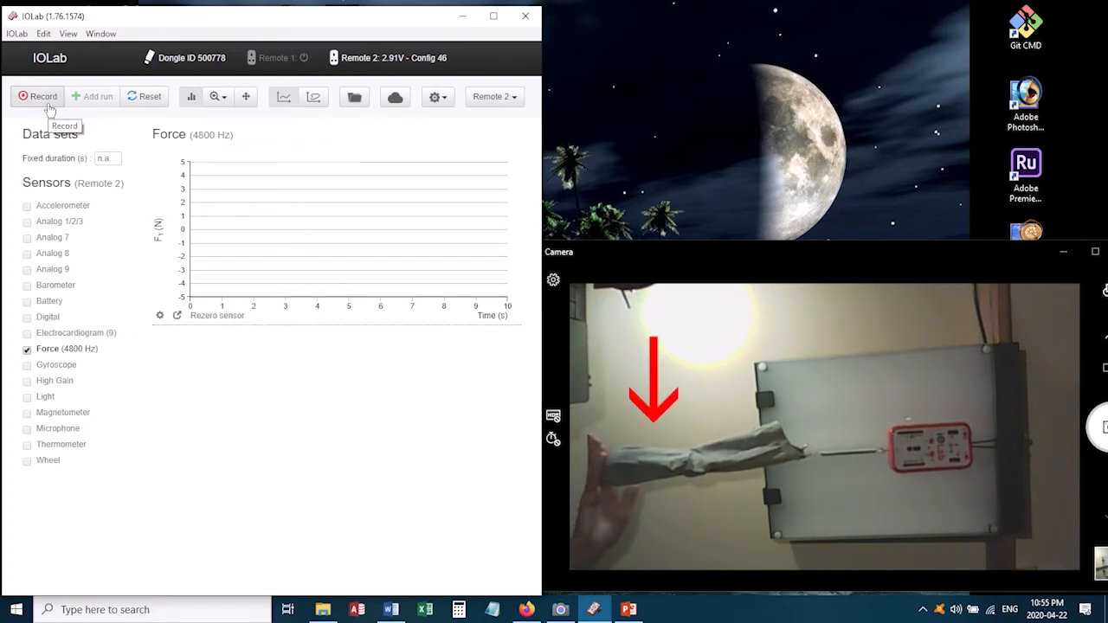
{"action": "left_click", "coordinate": [38, 97]}
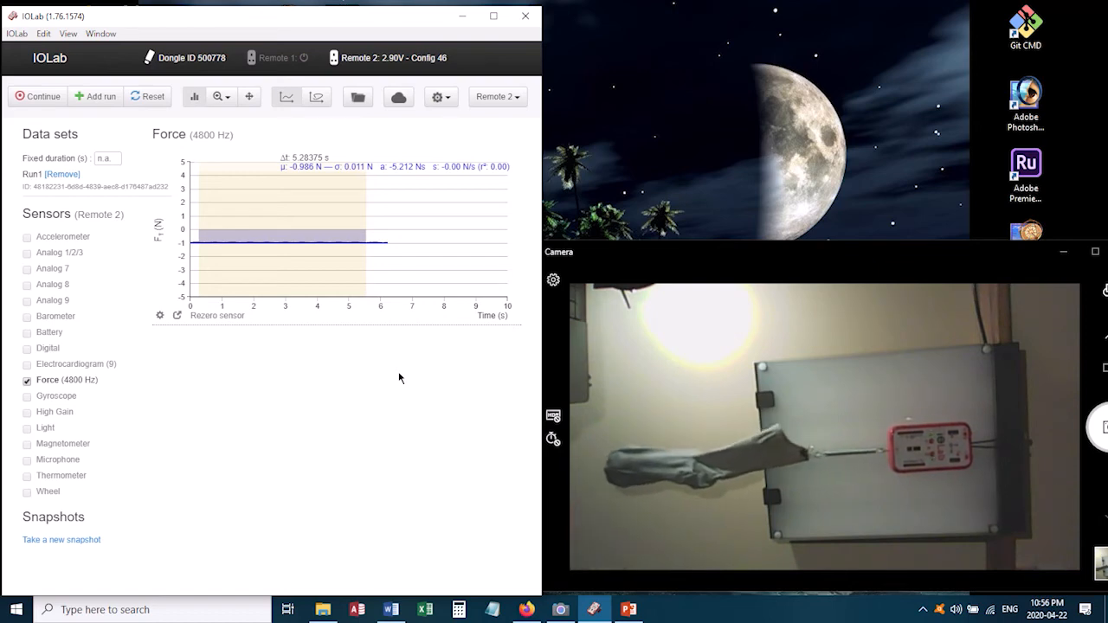
{"action": "left_click", "coordinate": [147, 97]}
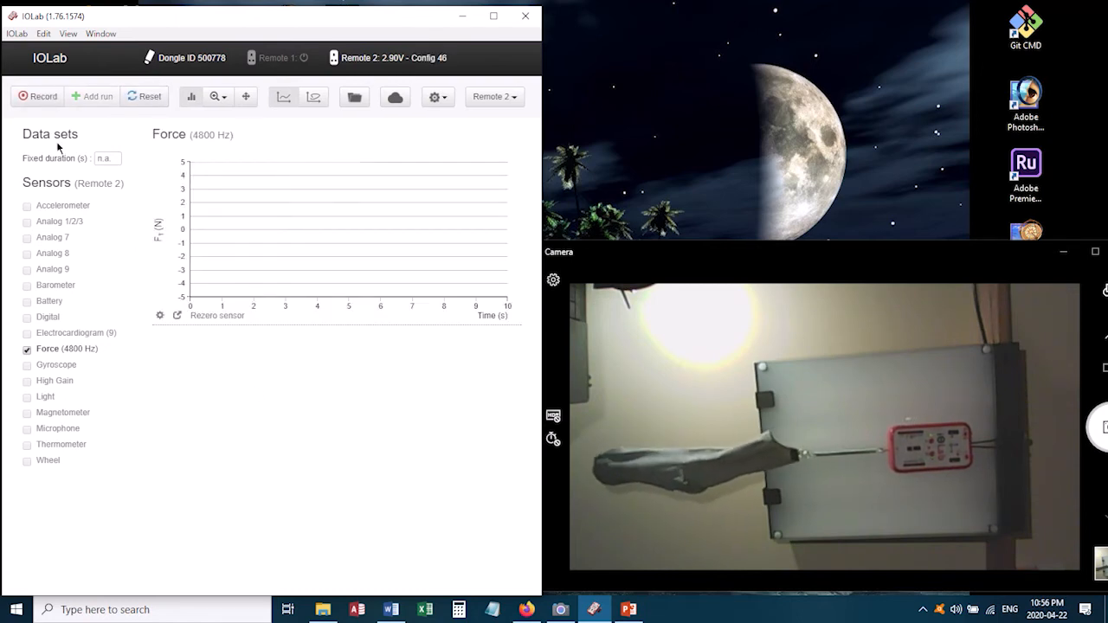
Record the hanging mass oscillating for about 12 seconds, giving a wave trace near −1 N.
{"action": "left_click", "coordinate": [38, 97]}
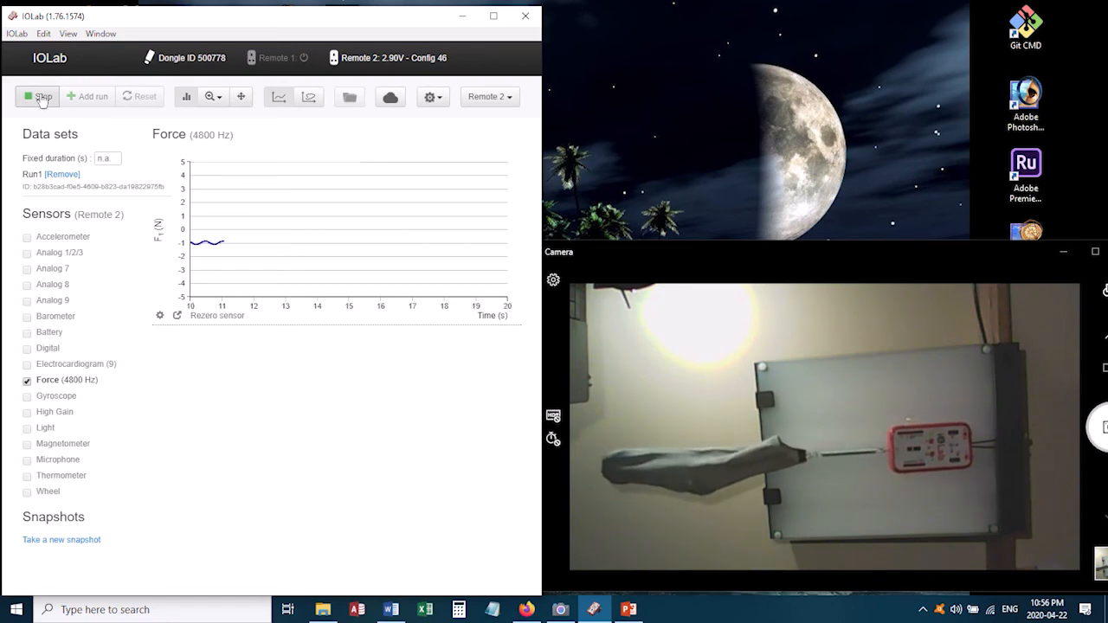
{"action": "left_click", "coordinate": [38, 97]}
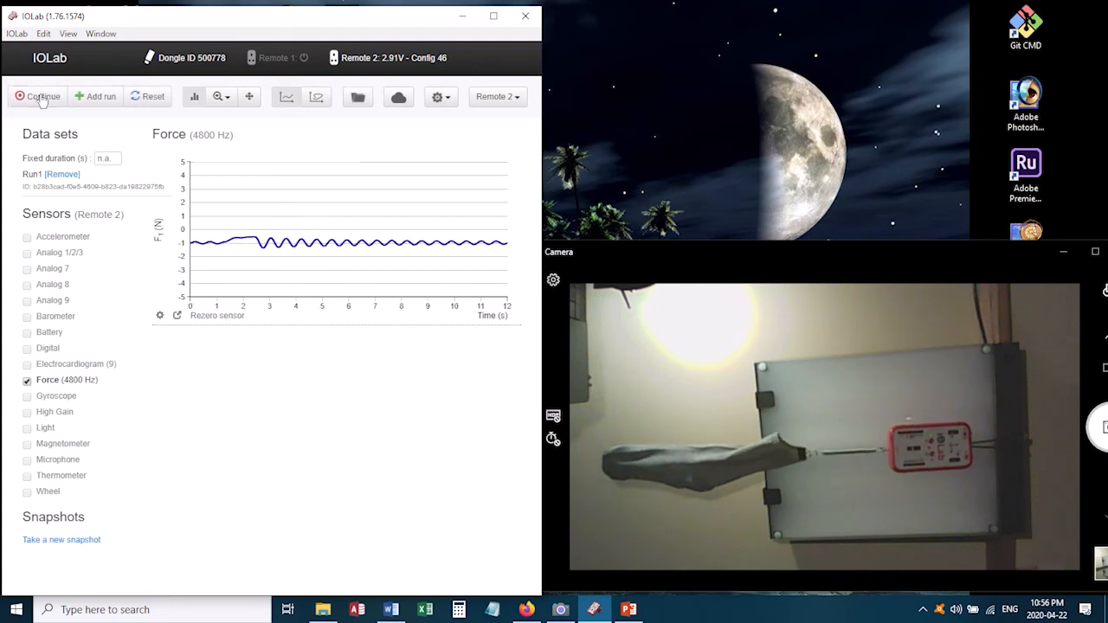
{"action": "left_click", "coordinate": [38, 97]}
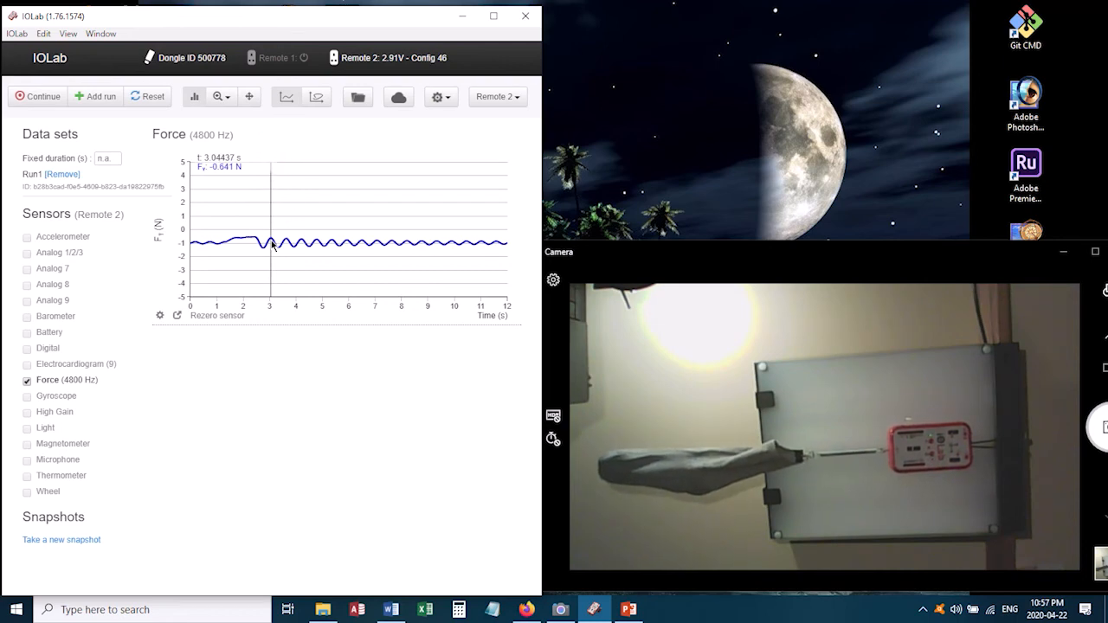
Select the oscillations from roughly 3 s to 9 s and read Δt, mean force about −0.99 N.
{"action": "left_click_drag", "start_coordinate": [270, 242], "coordinate": [297, 243]}
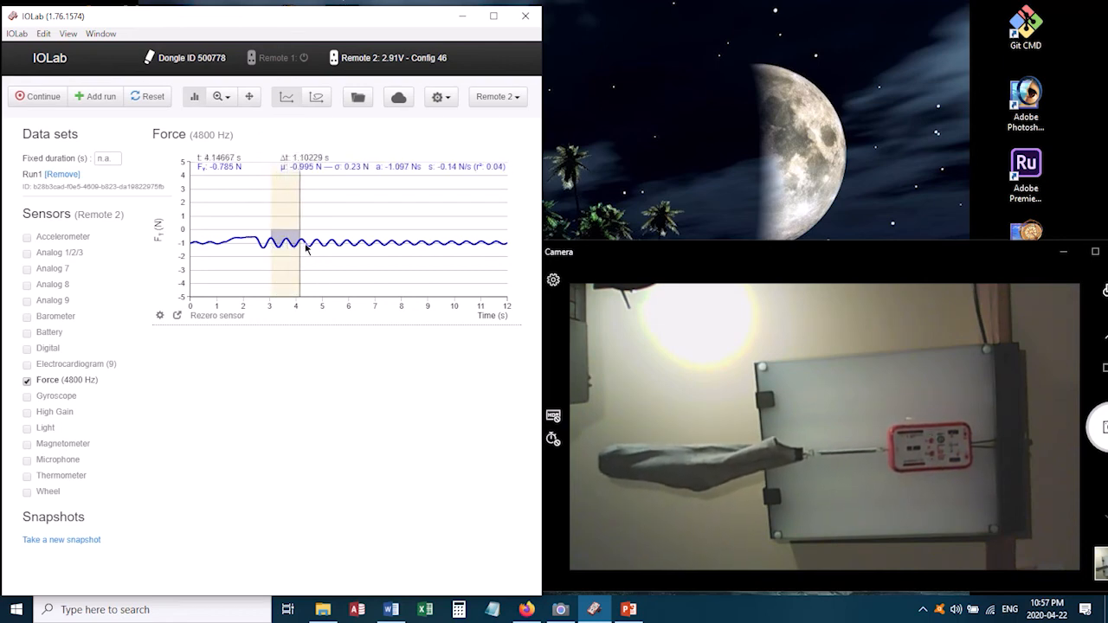
{"action": "left_click_drag", "start_coordinate": [297, 243], "coordinate": [348, 242]}
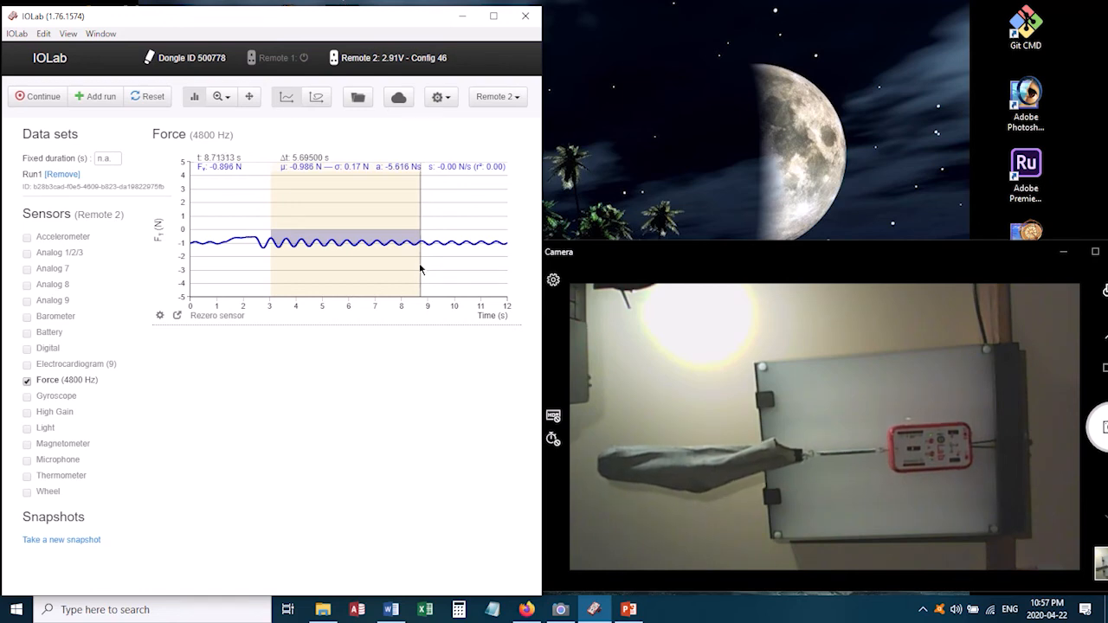
{"action": "mouse_move", "coordinate": [457, 411]}
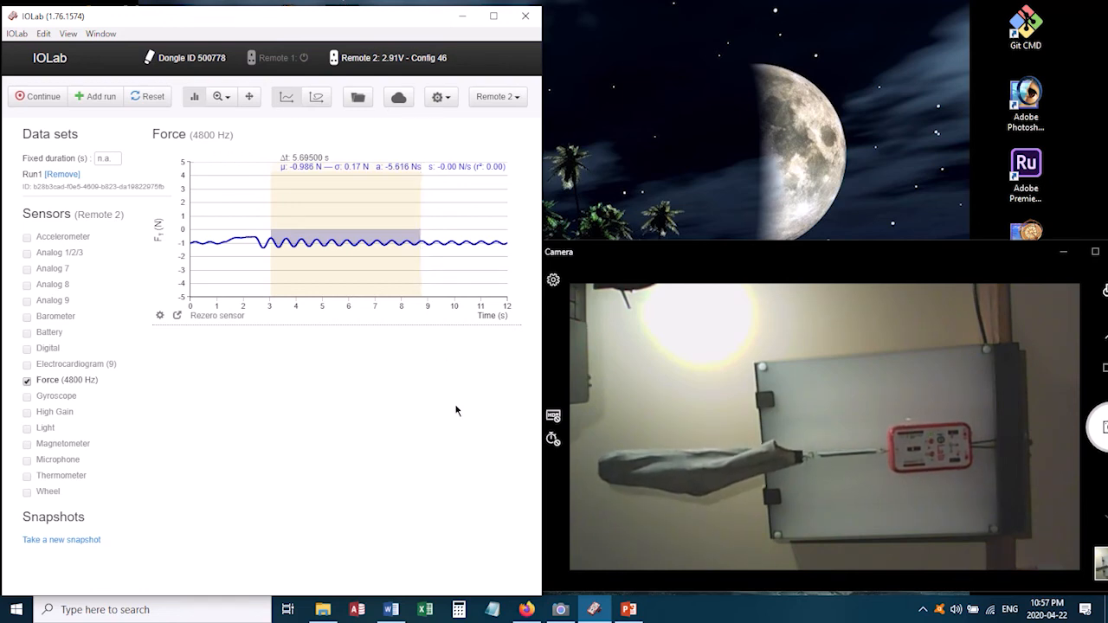
{"action": "left_click", "coordinate": [270, 233]}
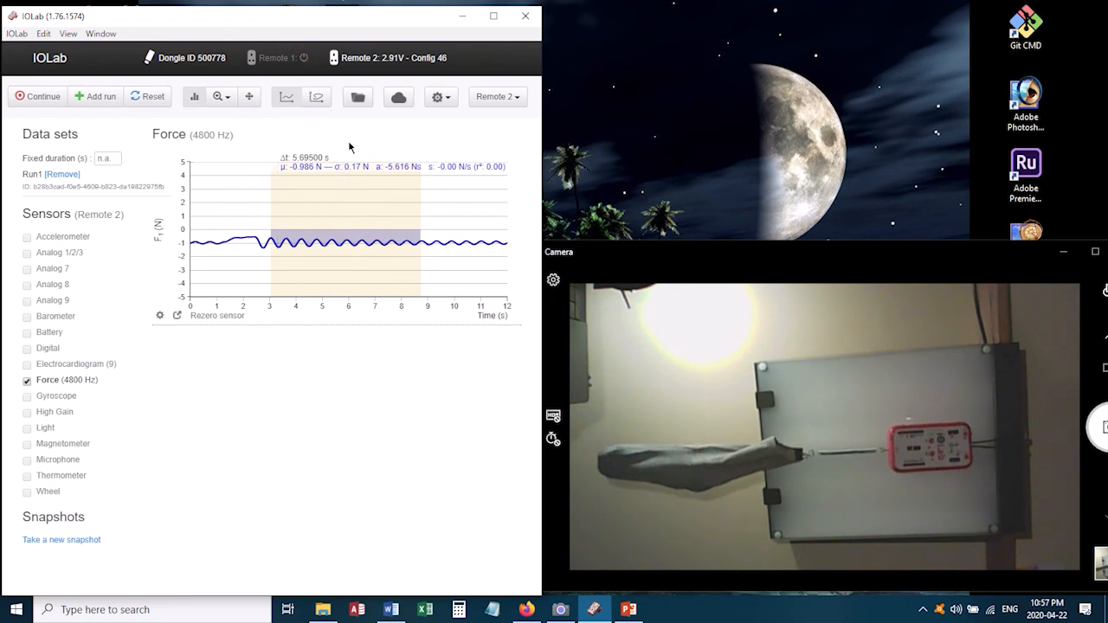
{"action": "left_click", "coordinate": [274, 234]}
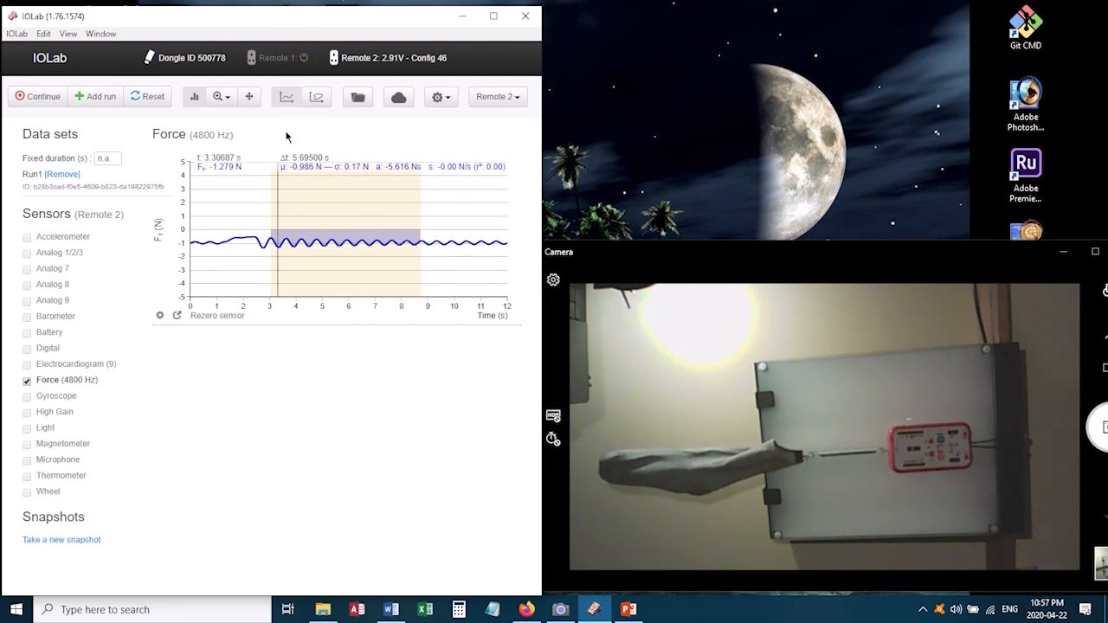